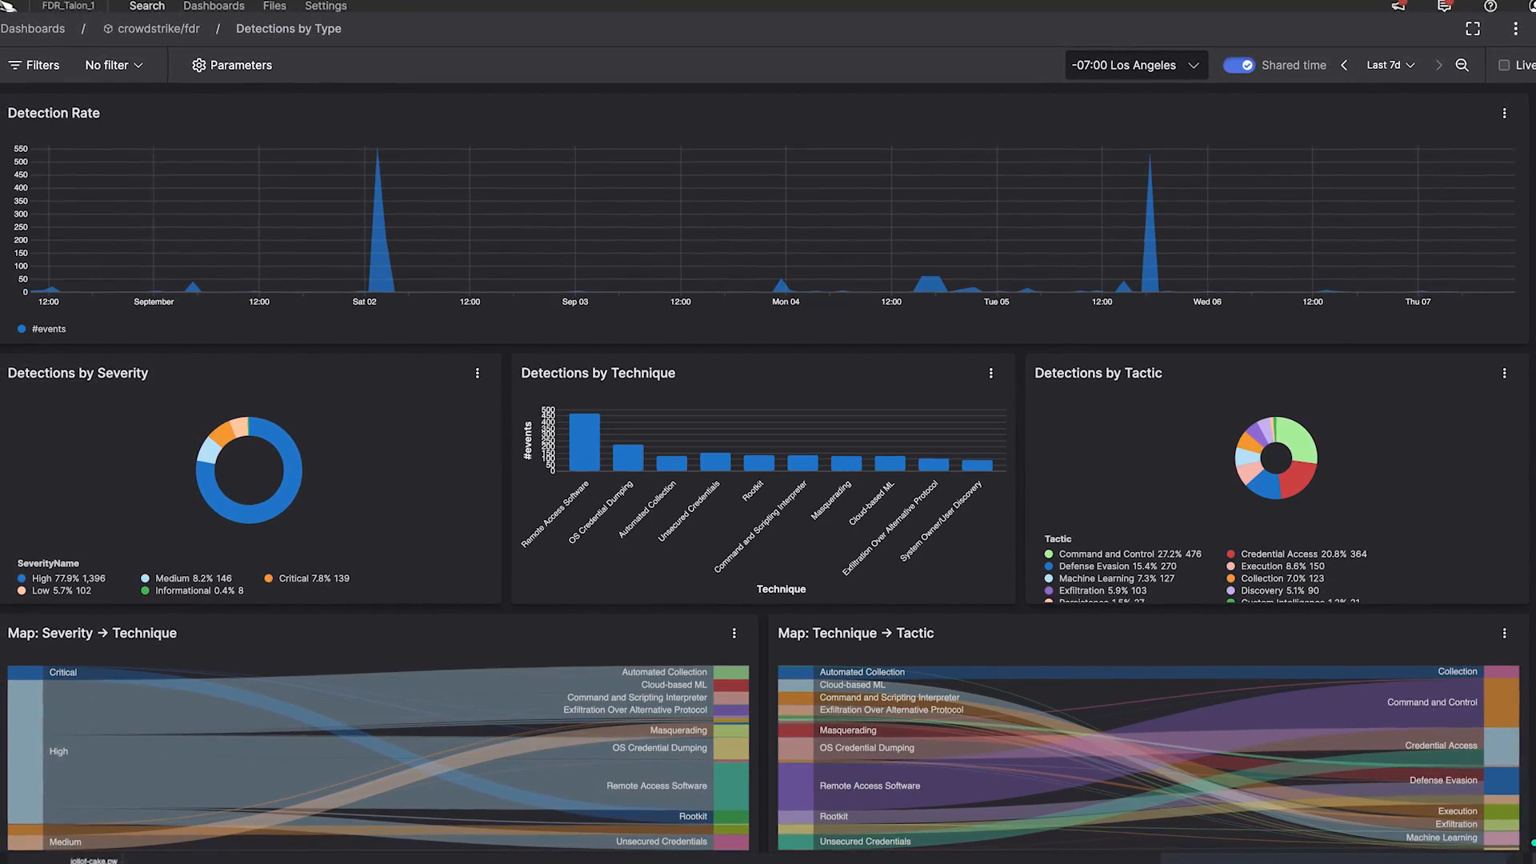
- Leave the dashboard and start a new search for the ioc:lookup actor–domain query
{"action": "left_click", "coordinate": [148, 8]}
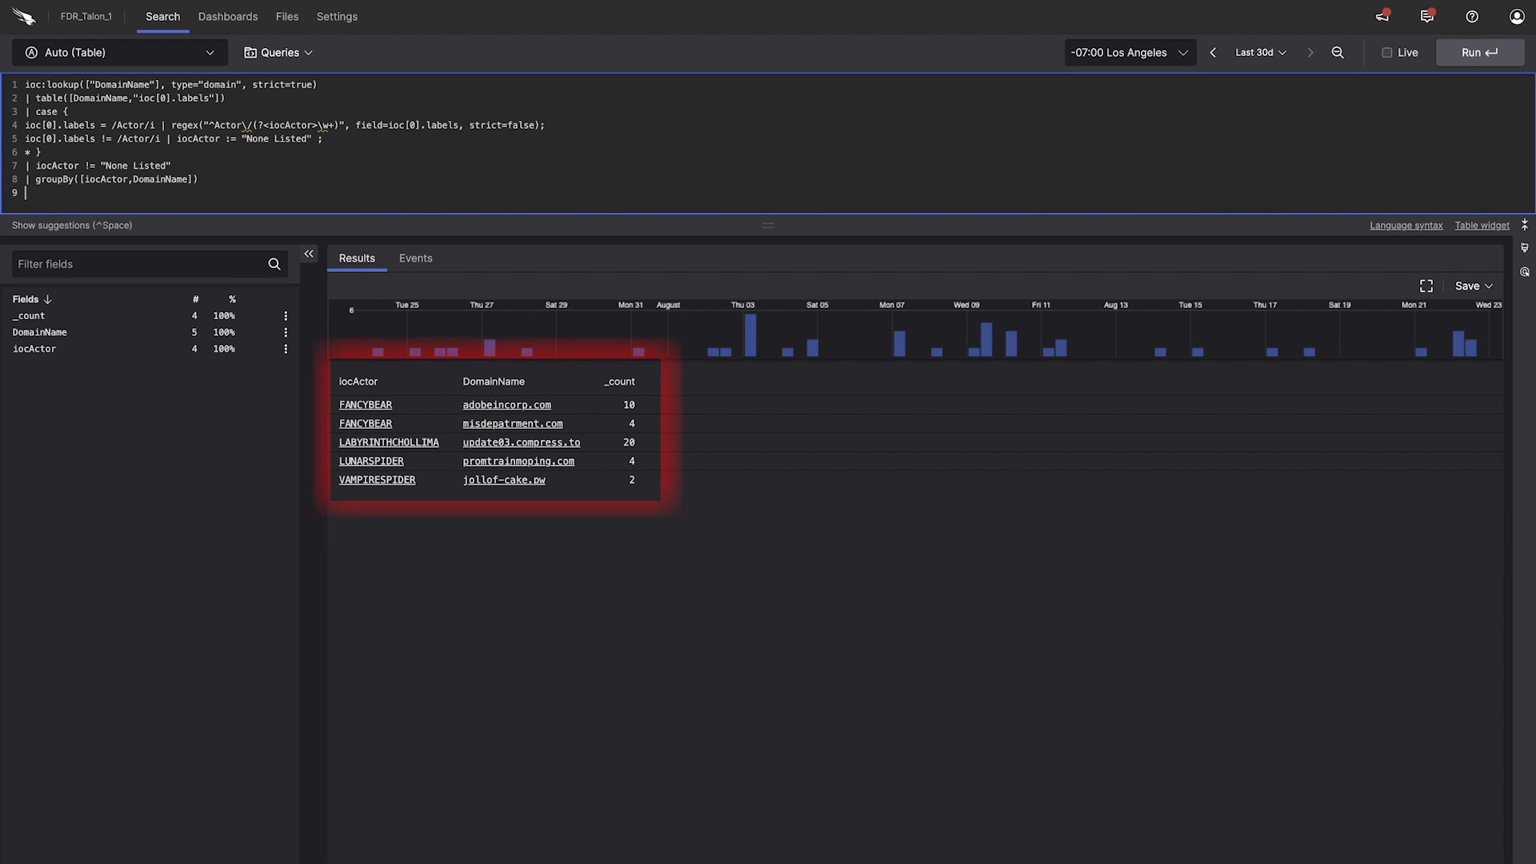
- Switch the results to a Heat Map widget and collapse the Fields panel
{"action": "left_click", "coordinate": [117, 52]}
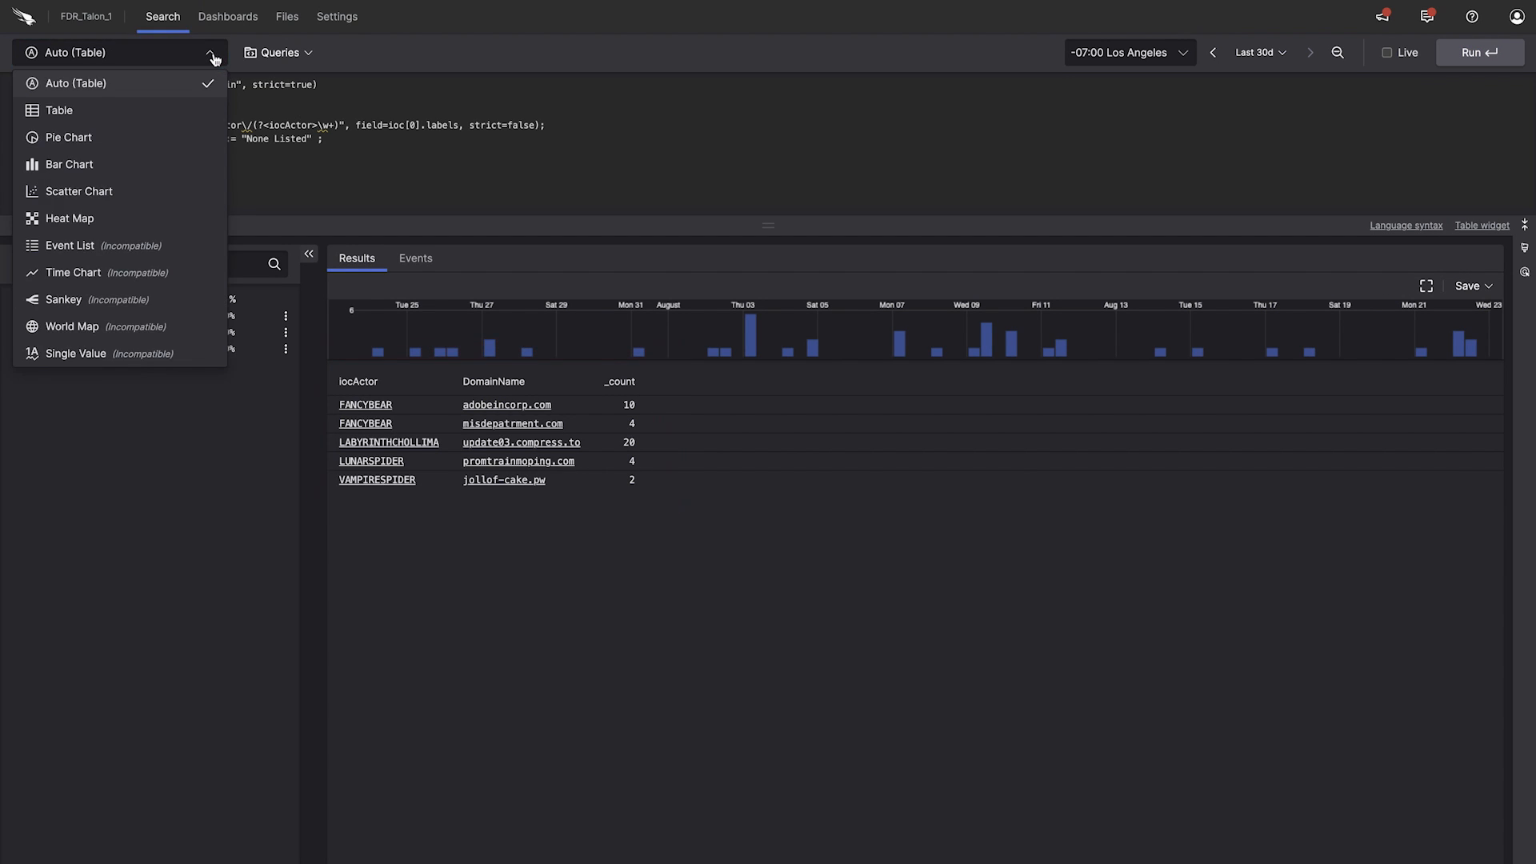
{"action": "left_click", "coordinate": [69, 217]}
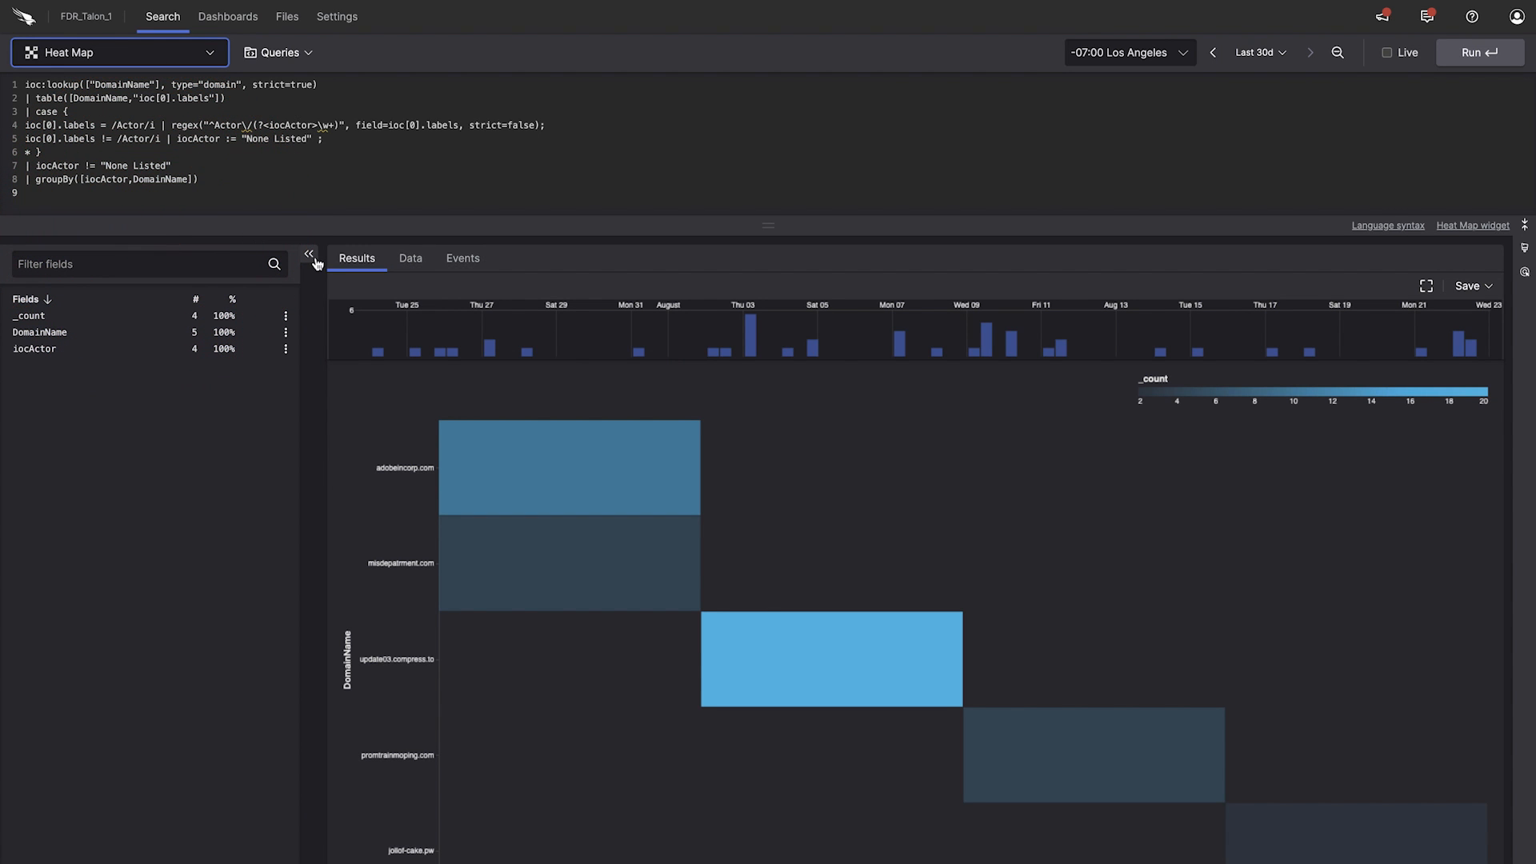
{"action": "left_click", "coordinate": [309, 254]}
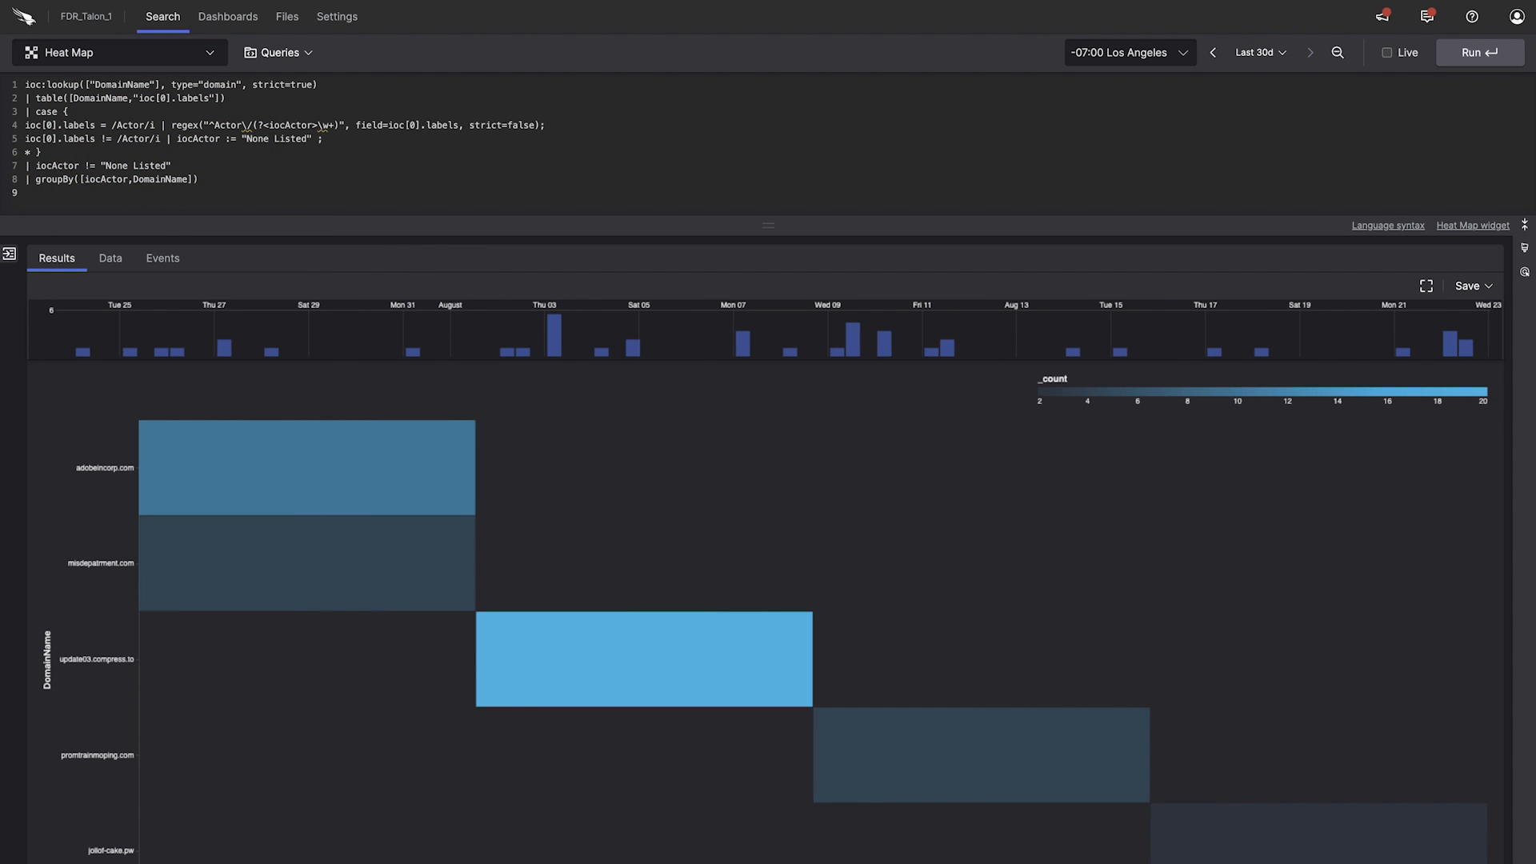